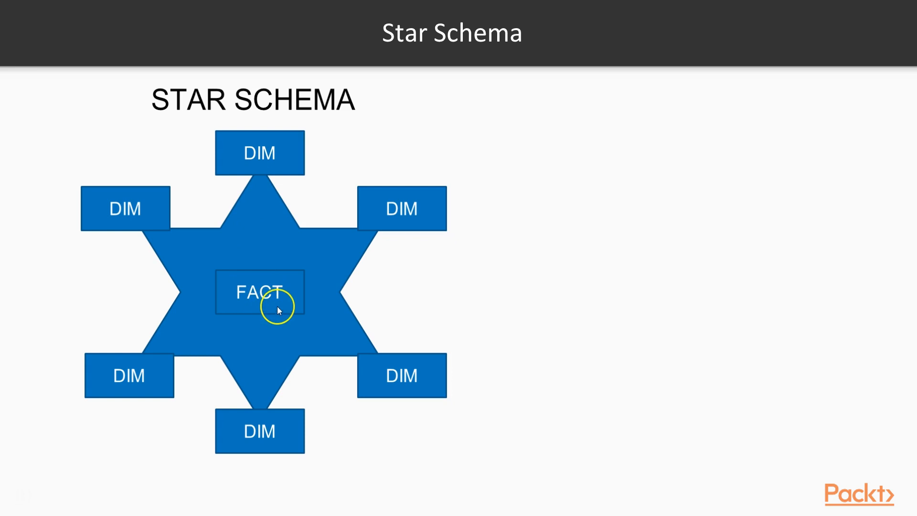
{"action": "mouse_move", "coordinate": [129, 211]}
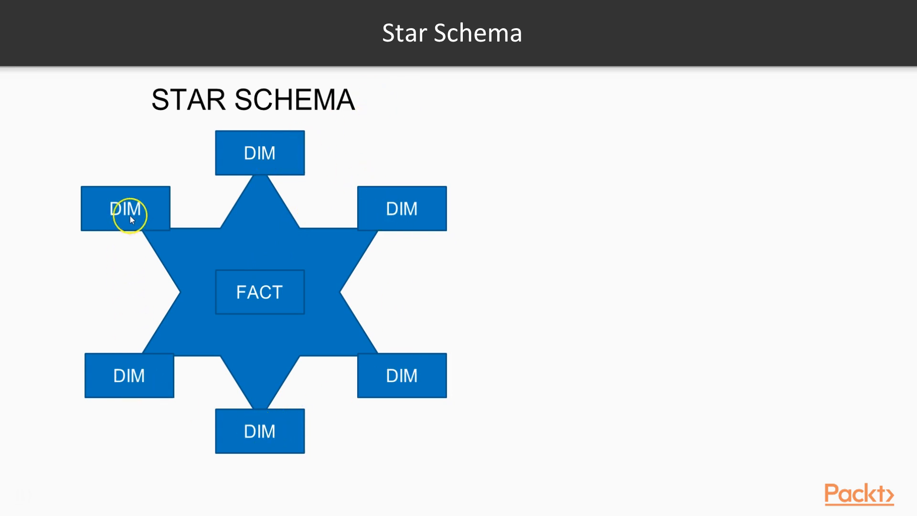
{"action": "mouse_move", "coordinate": [355, 178]}
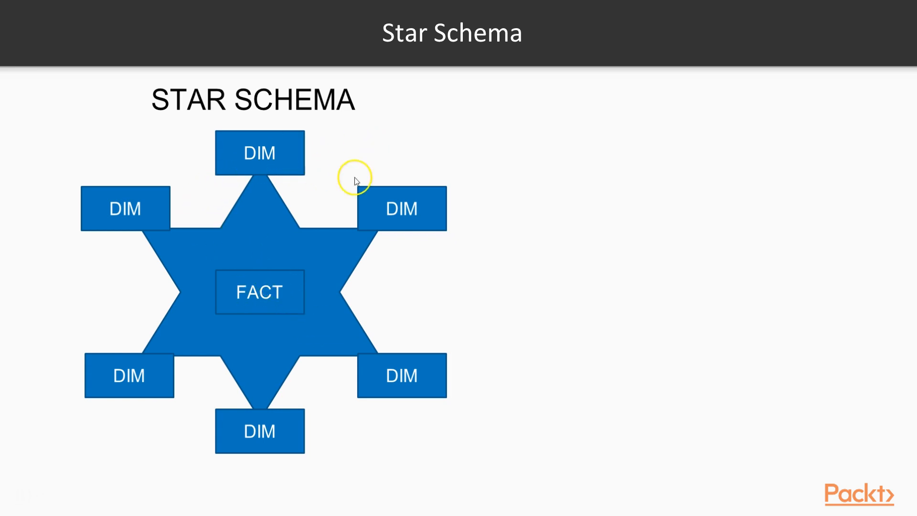
{"action": "mouse_move", "coordinate": [259, 120]}
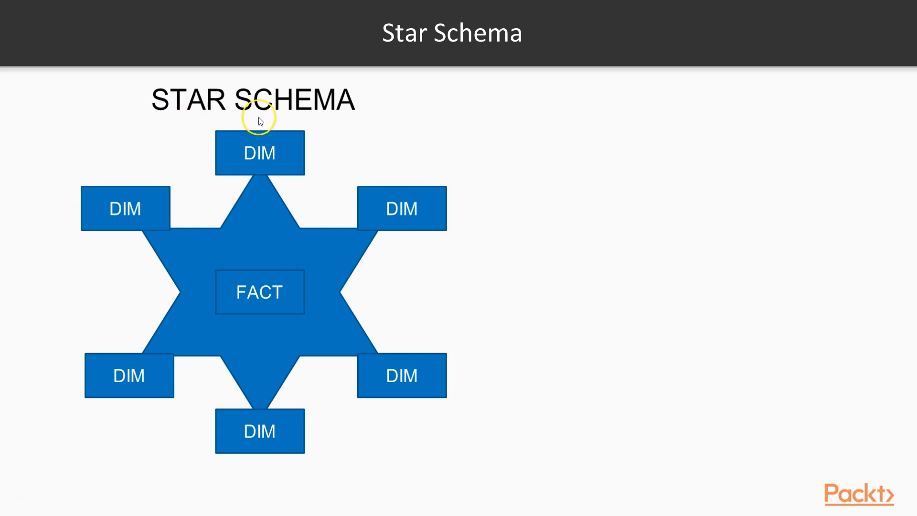
{"action": "mouse_move", "coordinate": [273, 116]}
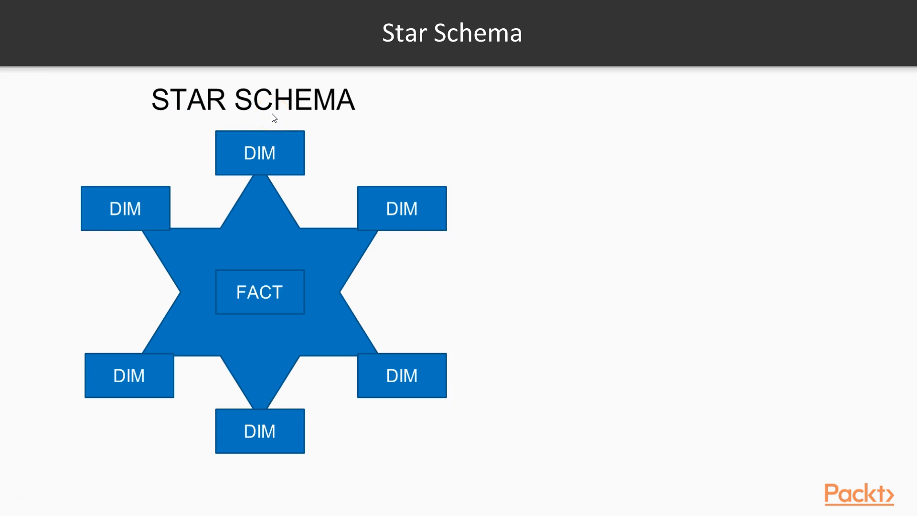